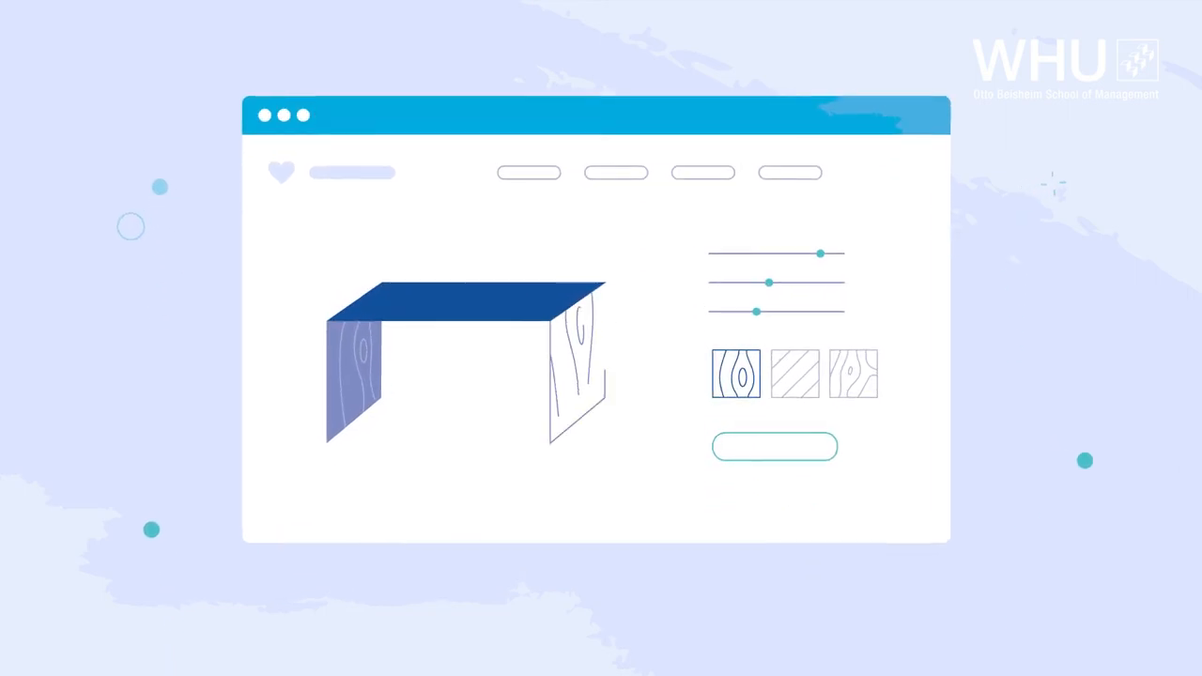
{"action": "scroll", "scroll_direction": "down", "scroll_amount": 3}
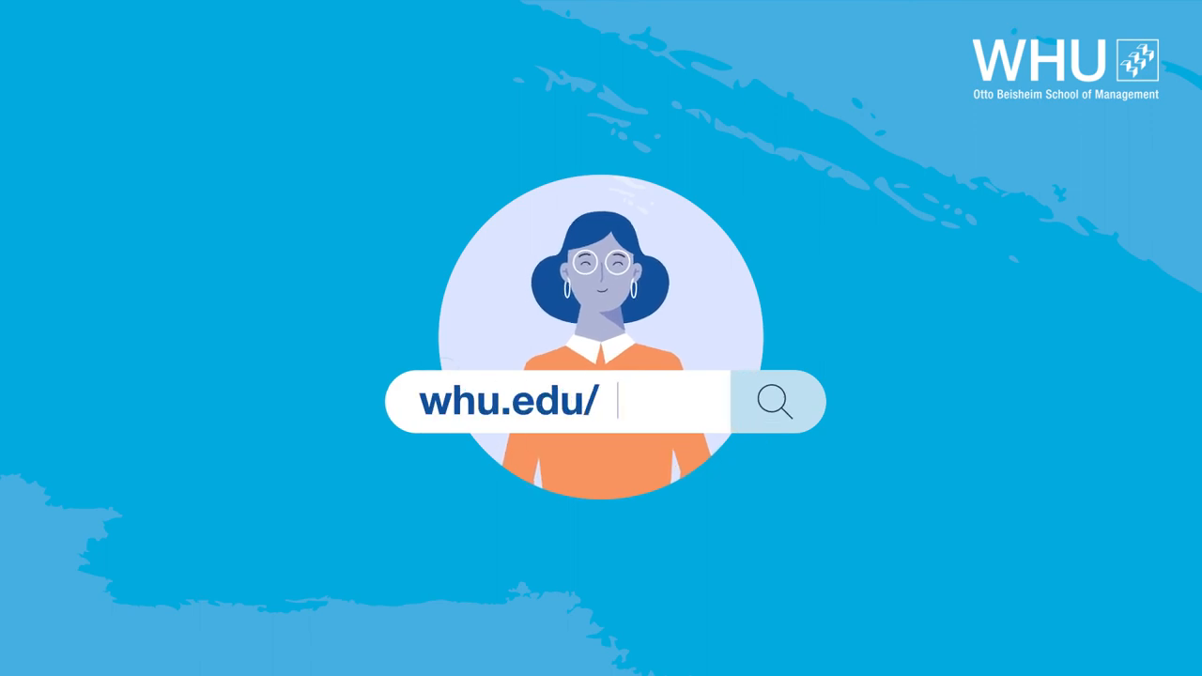
{"action": "type", "text": "mie"}
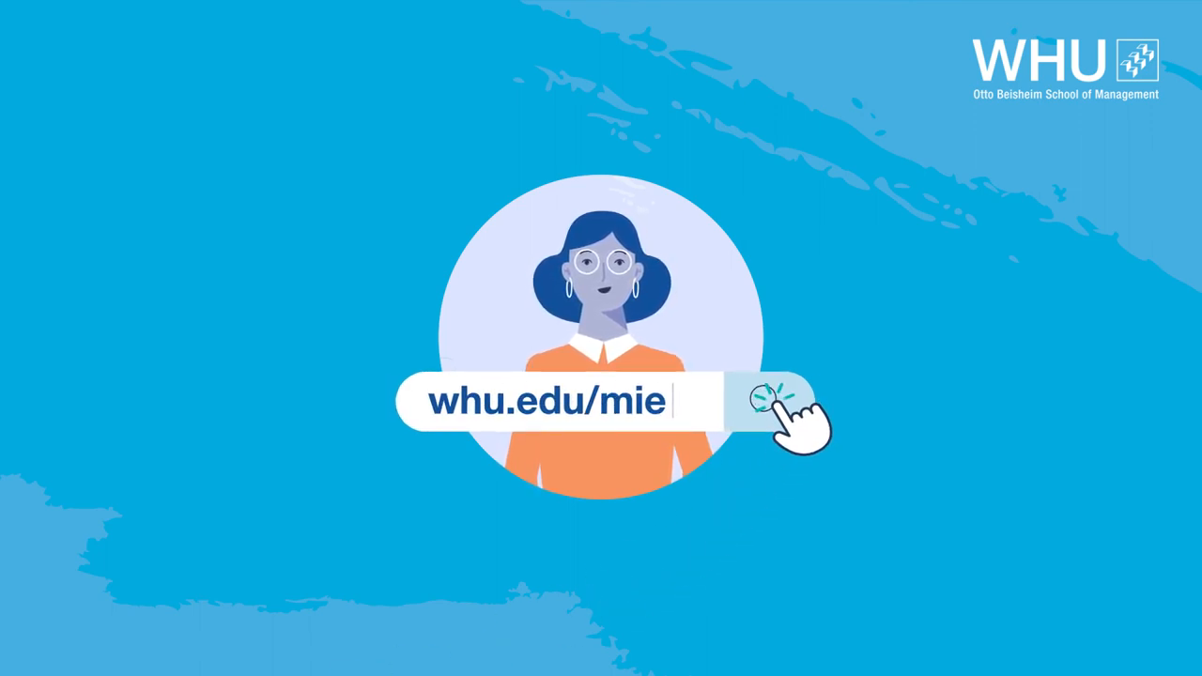